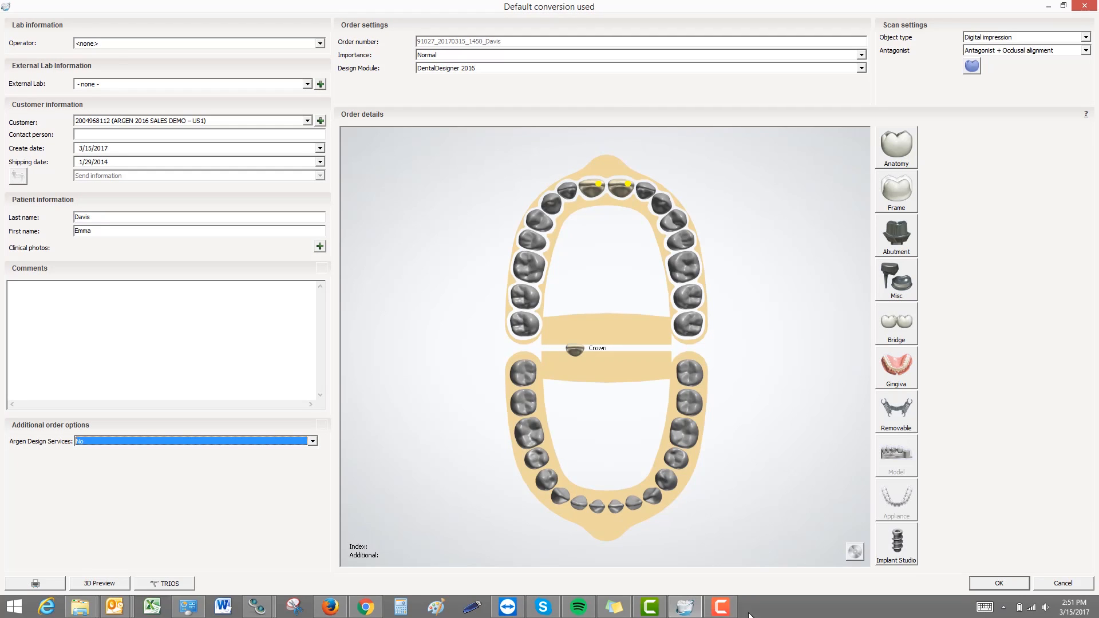
# Give teeth 8 and 9 crowns in Argen Zirconia Anterior Crown material
pyautogui.click(590, 187)
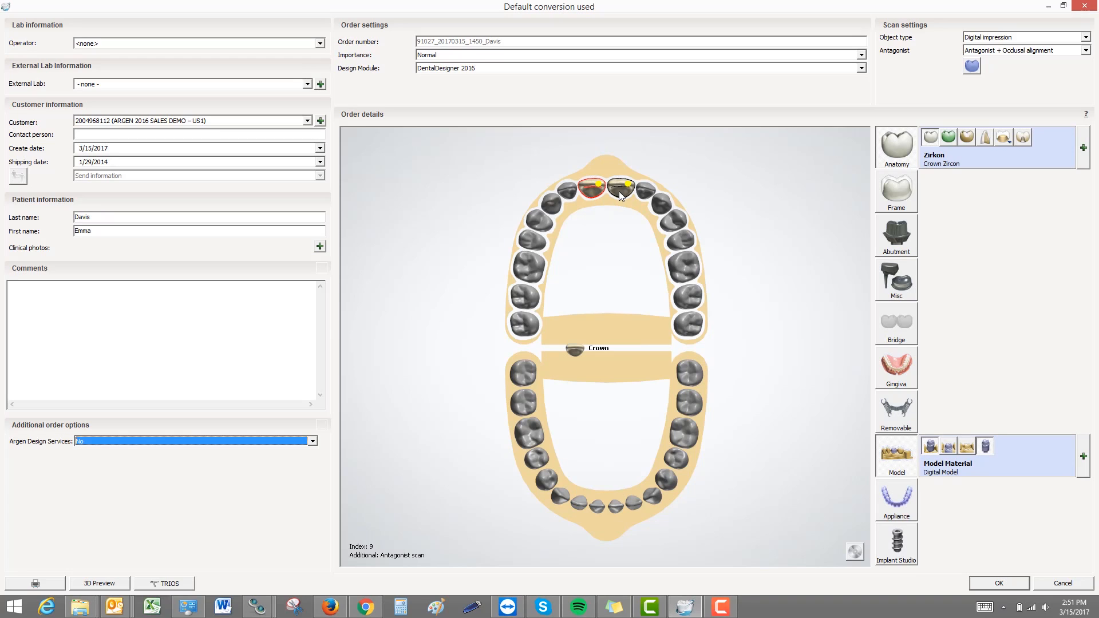
pyautogui.click(895, 145)
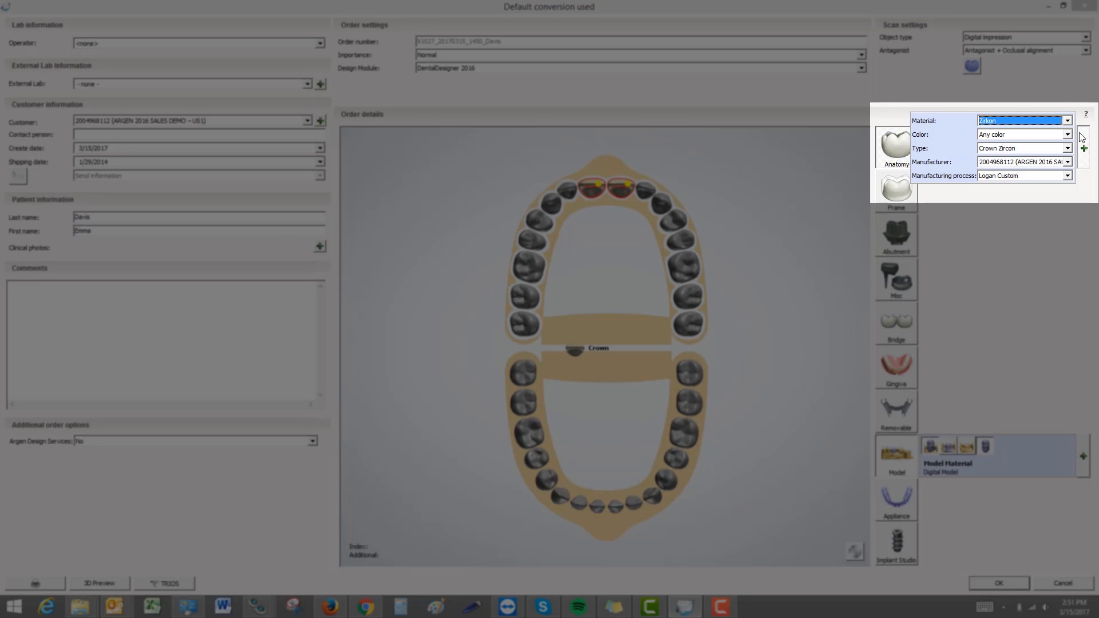
pyautogui.moveTo(1071, 125)
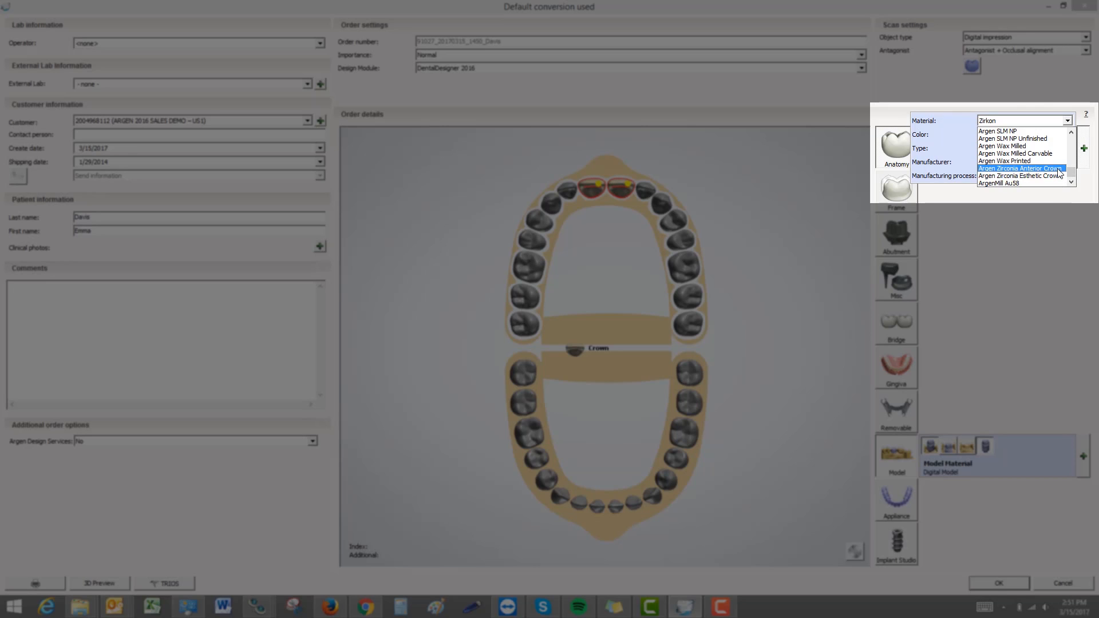
pyautogui.click(1020, 168)
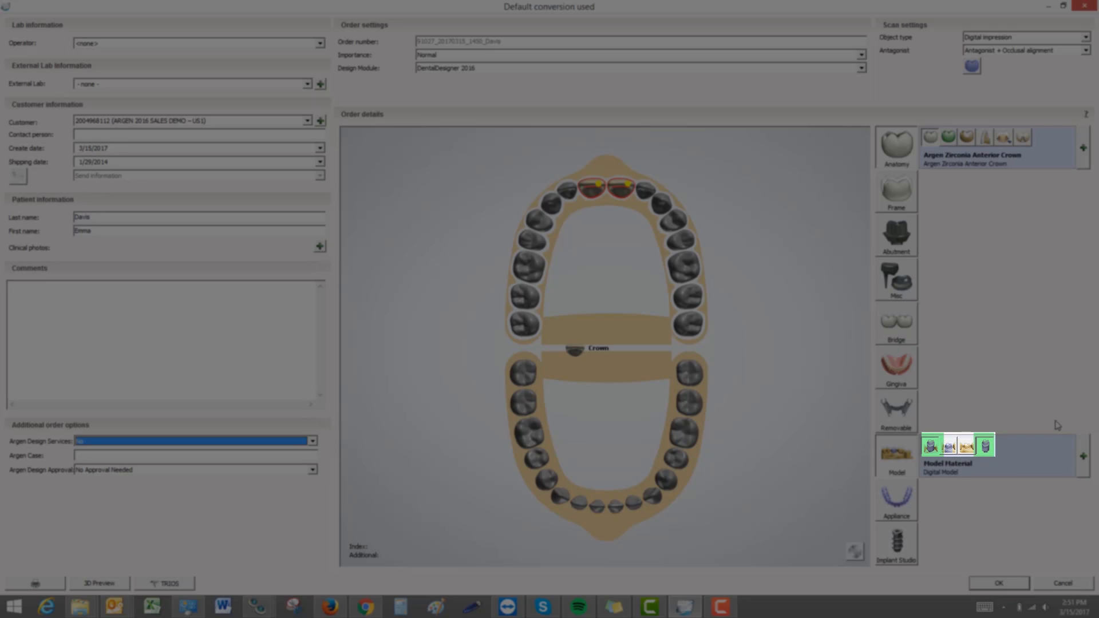
# Include a sectioned model with dies, made in Argen Model Full Arch material
pyautogui.click(967, 446)
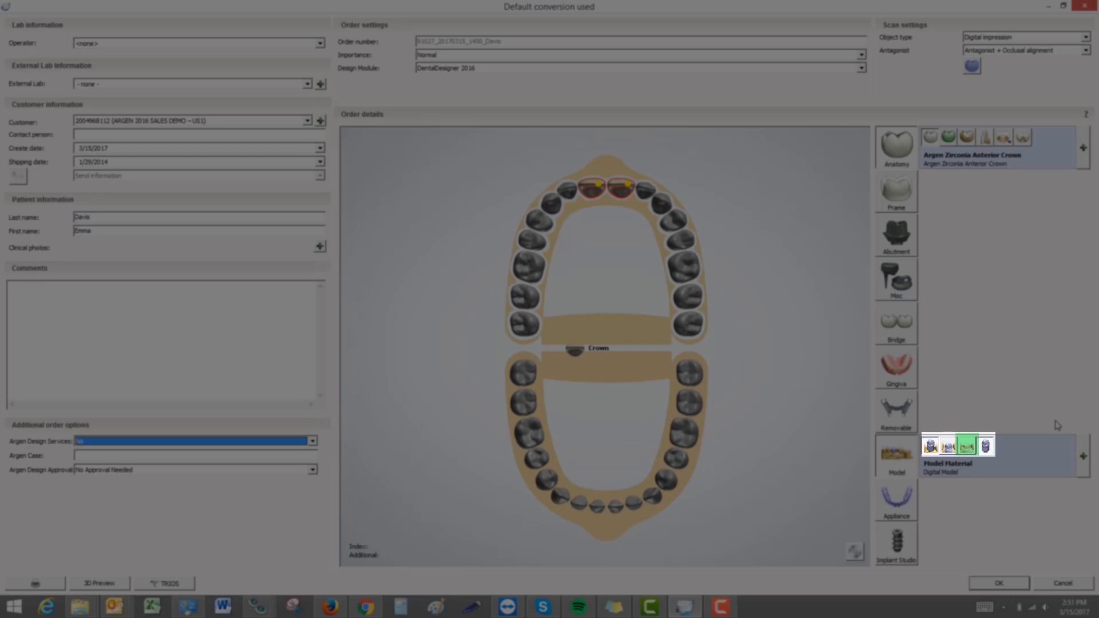
pyautogui.click(950, 444)
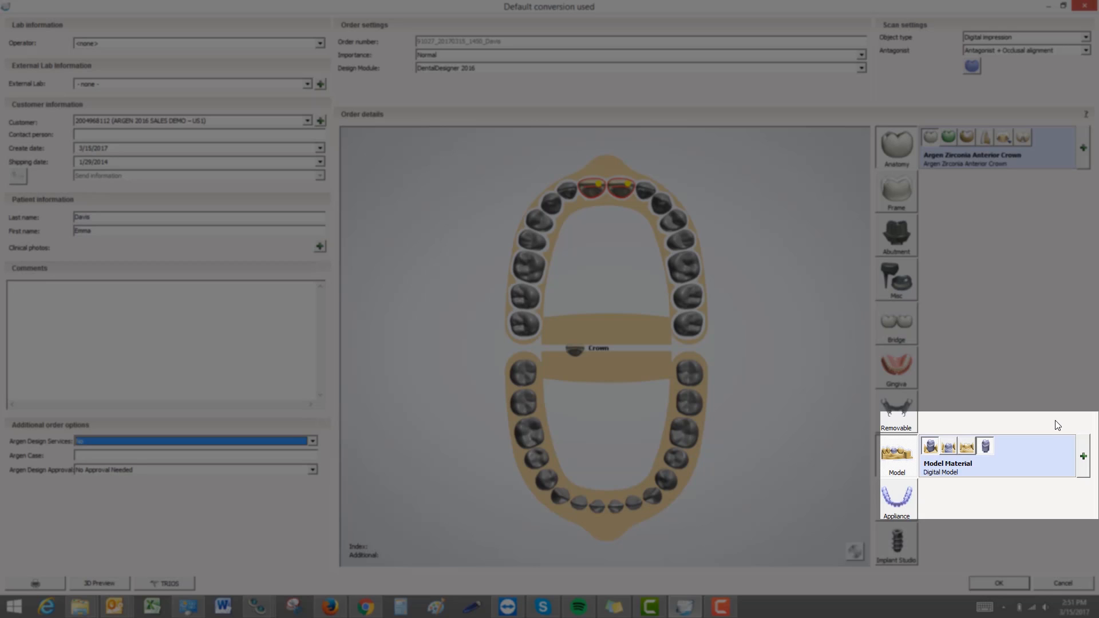
pyautogui.click(1067, 435)
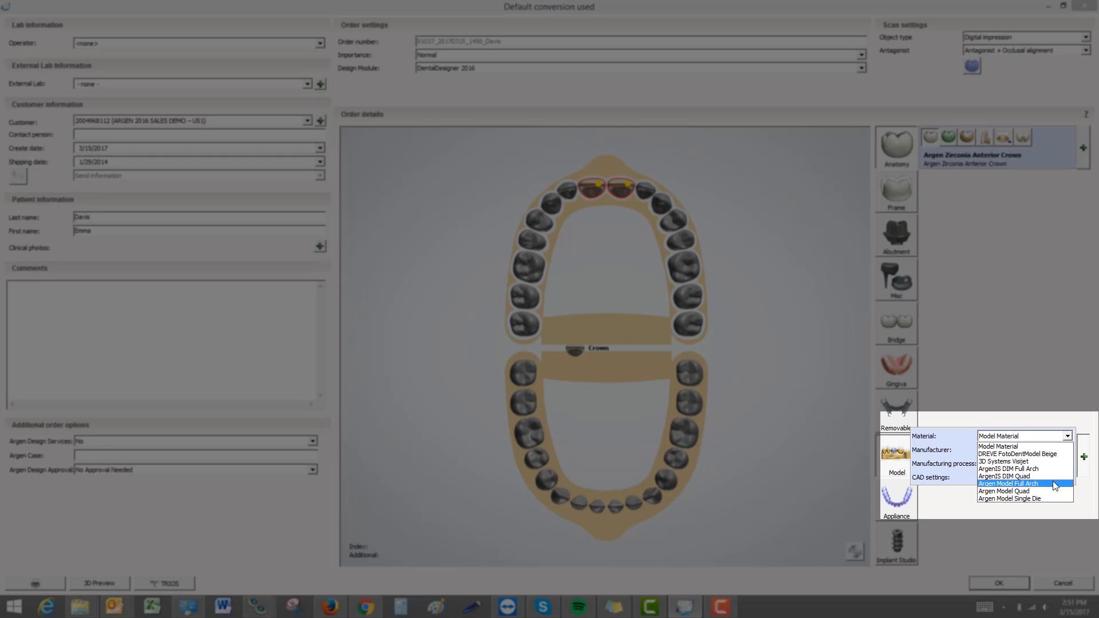
pyautogui.click(1009, 484)
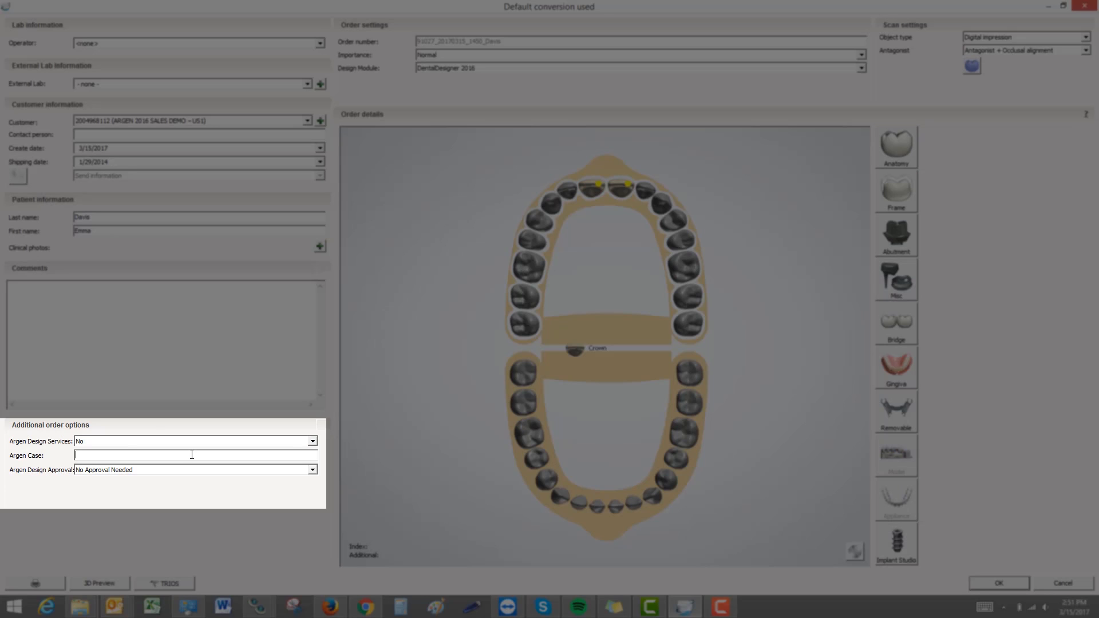
# Name the Argen case 'Davis 89' and set Argen Design Approval to Approval Needed
pyautogui.write('Davis 89')
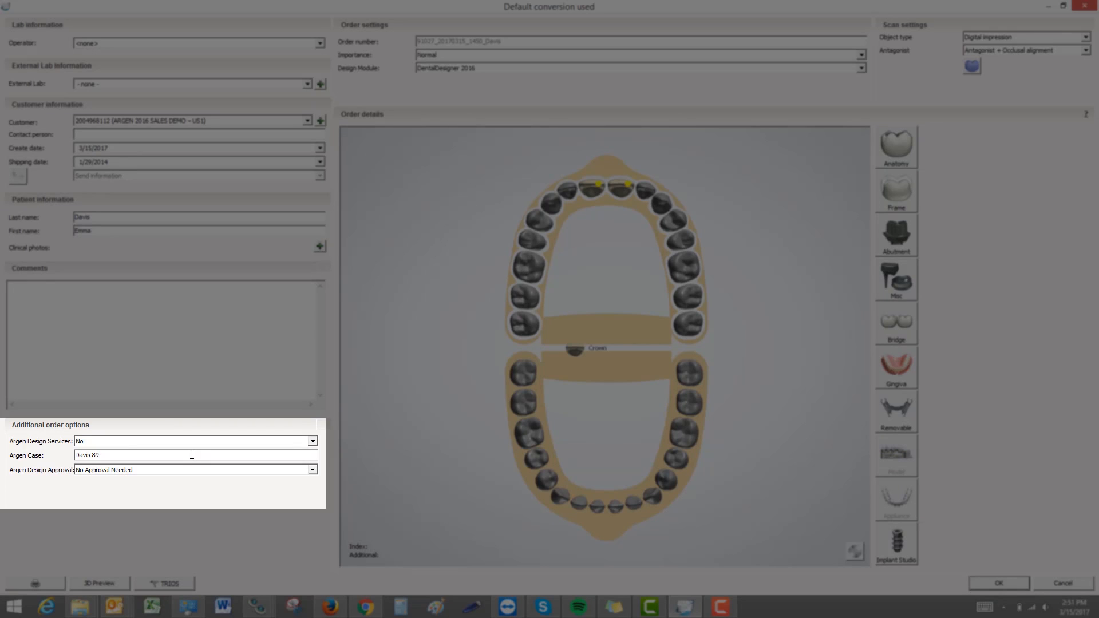
pyautogui.moveTo(203, 447)
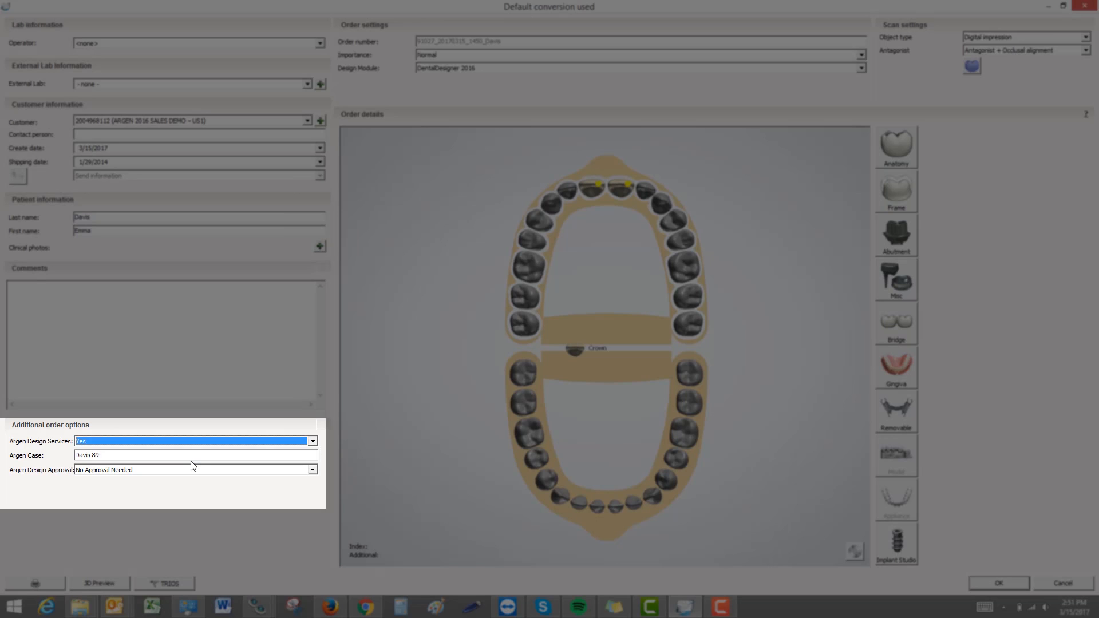
pyautogui.click(312, 470)
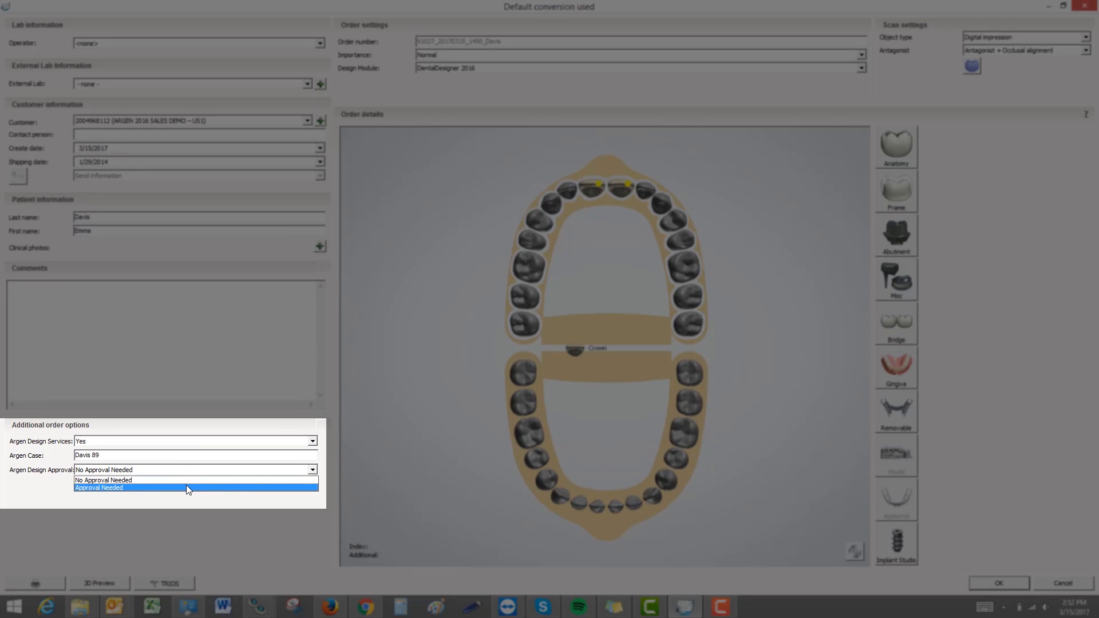
pyautogui.click(98, 488)
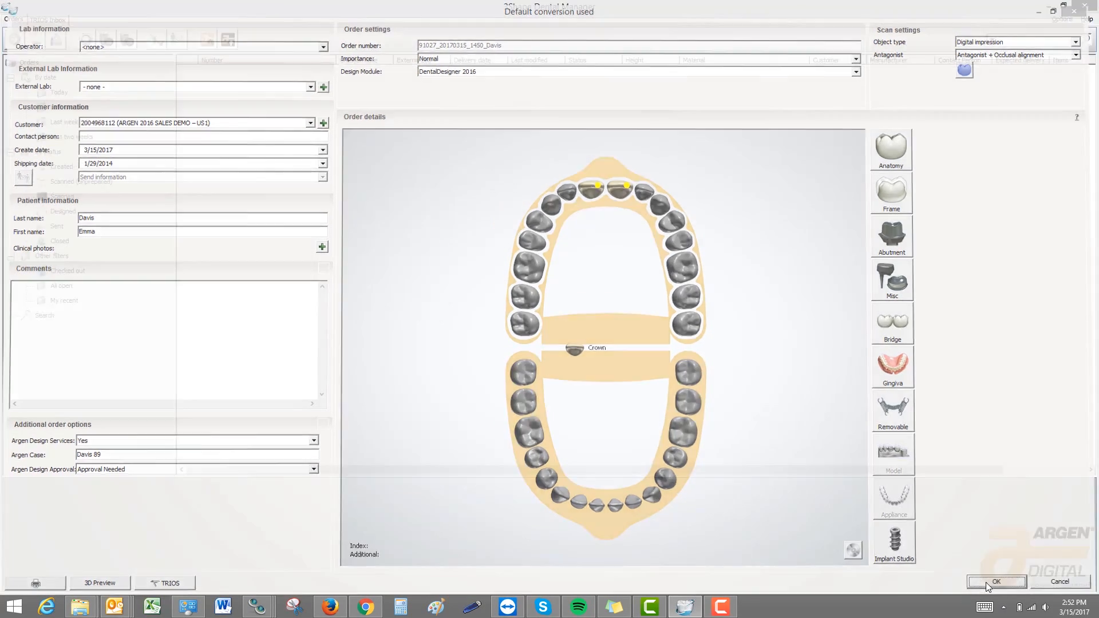
# Save the order form and dismiss the Automatic conversion prompt
pyautogui.click(995, 581)
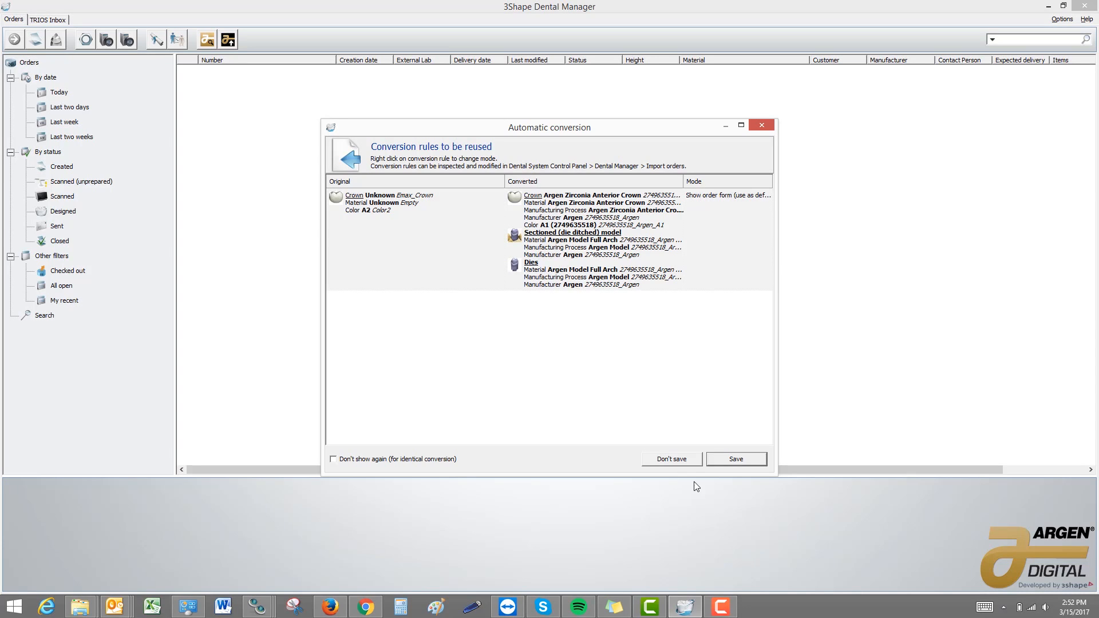
pyautogui.click(735, 459)
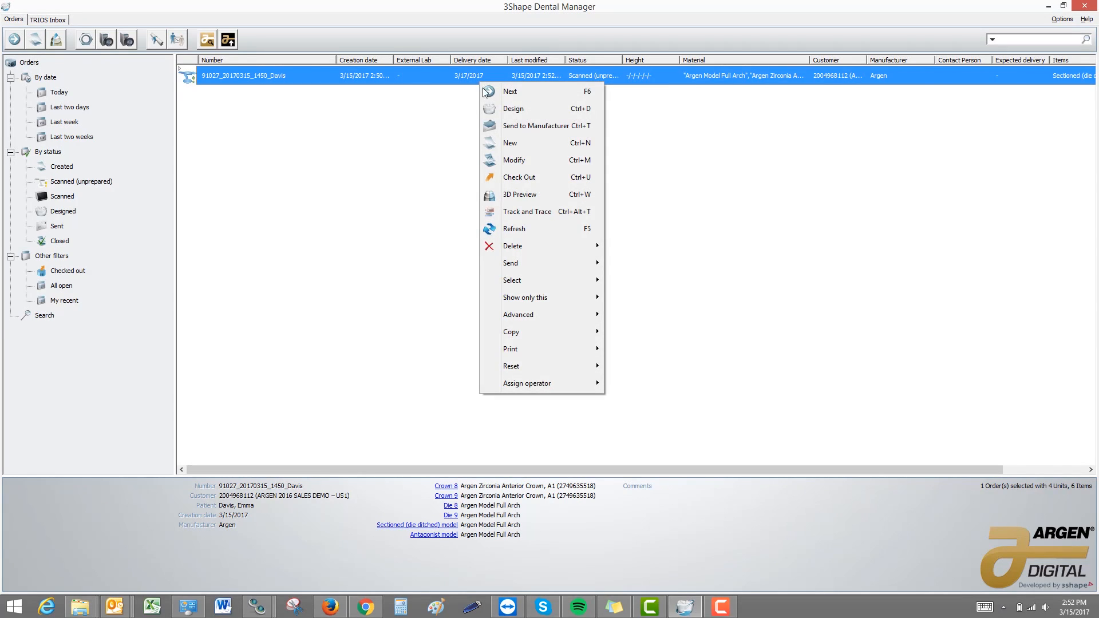
# Send the Davis order to Argen through Send to Manufacturer
pyautogui.click(502, 129)
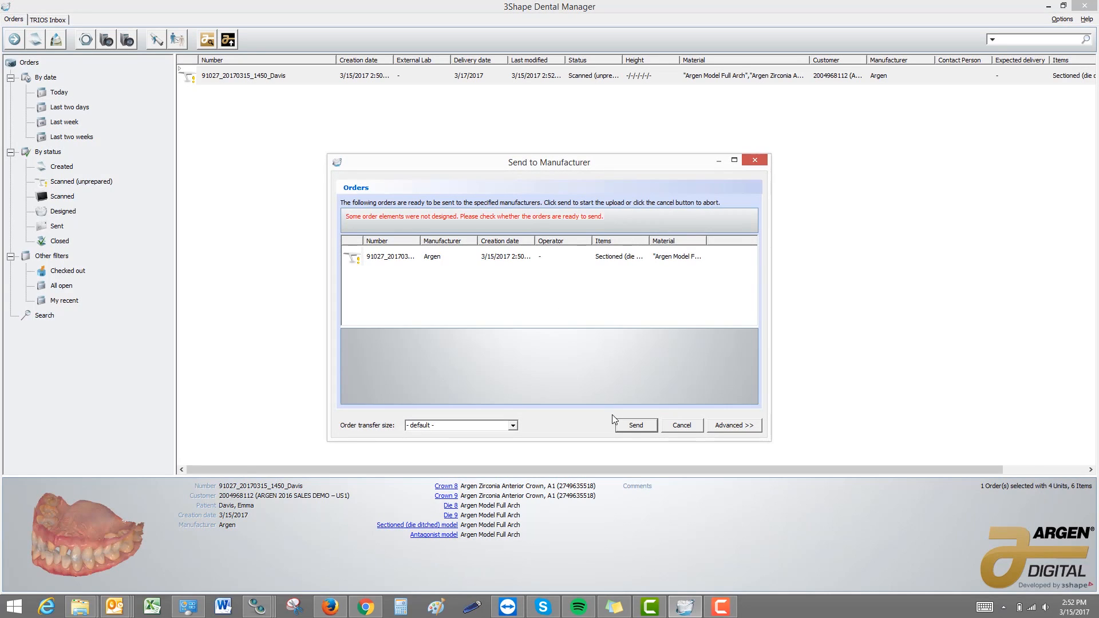
pyautogui.click(681, 425)
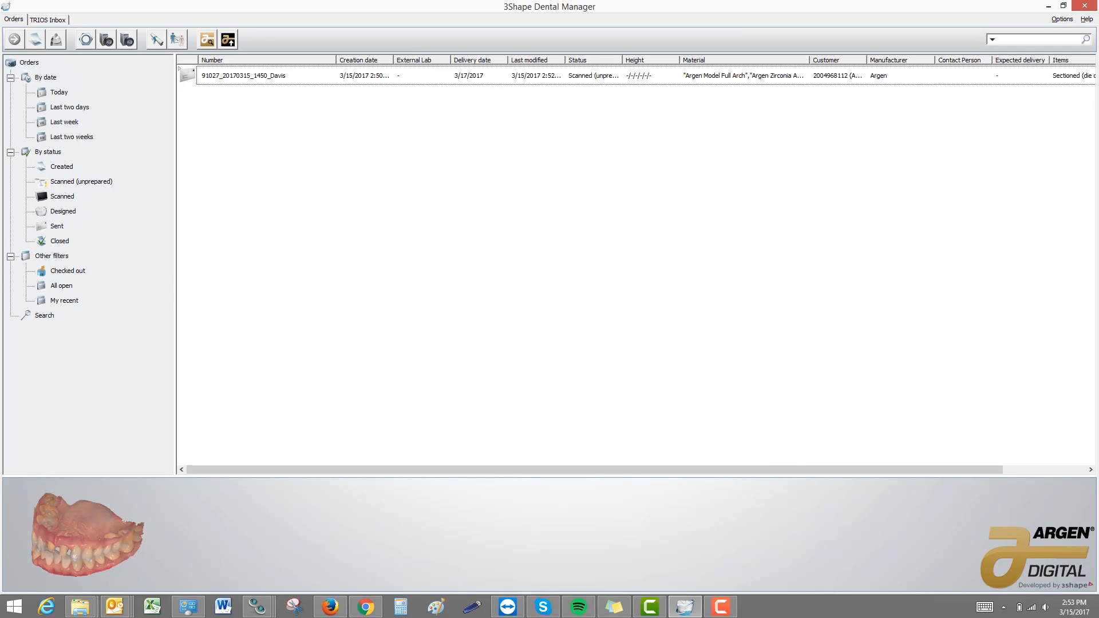
pyautogui.moveTo(272, 70)
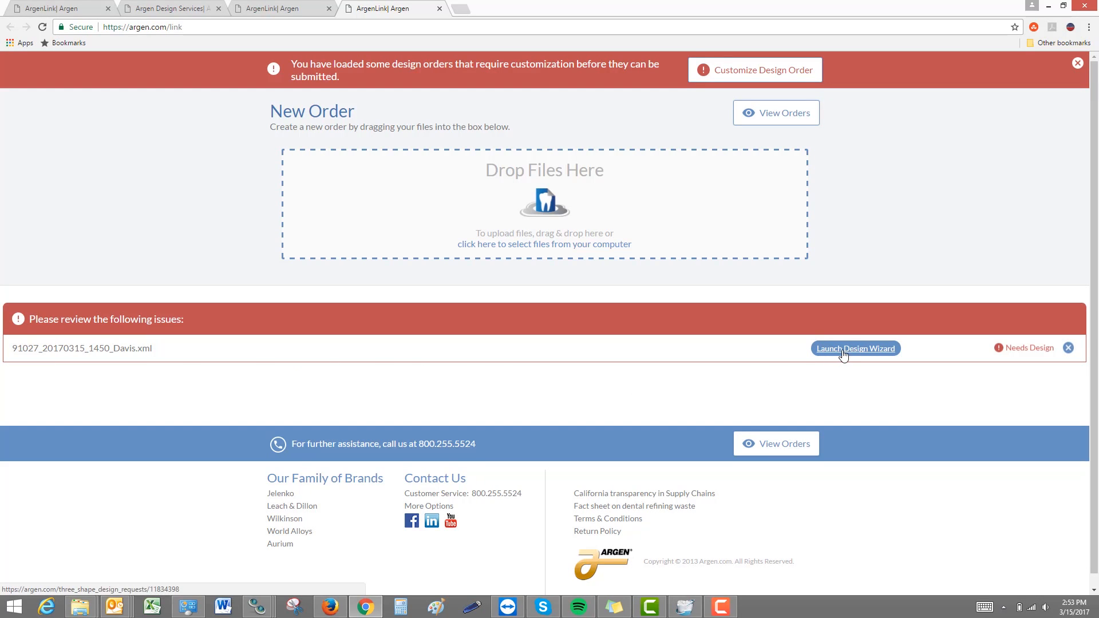
# Open the Davis 89 design wizard and choose the Vertex articulator type
pyautogui.click(855, 349)
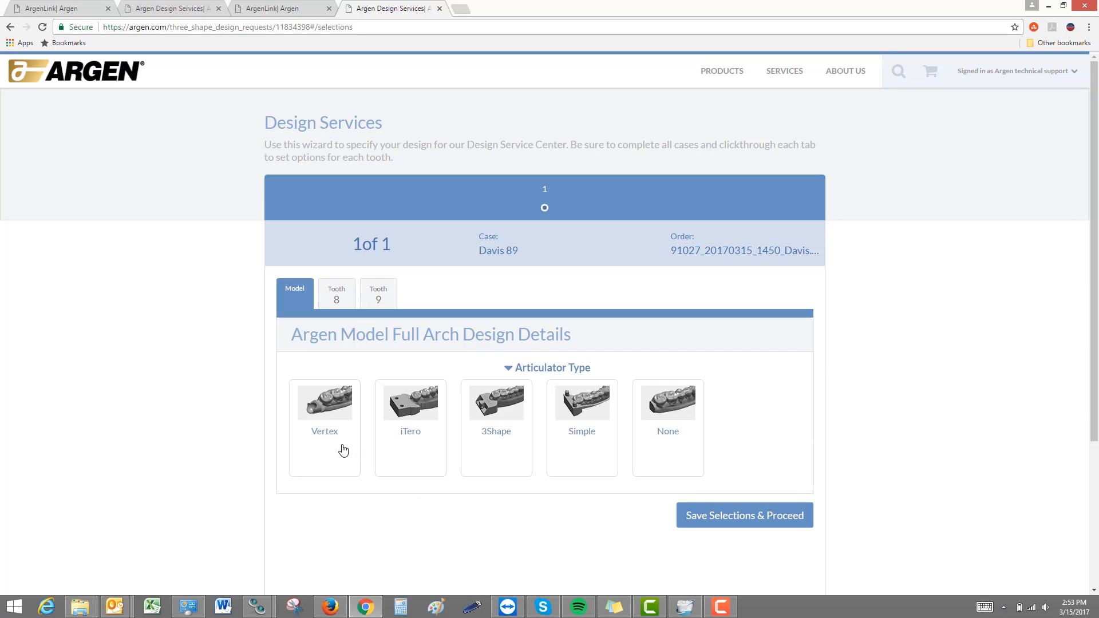
pyautogui.moveTo(411, 465)
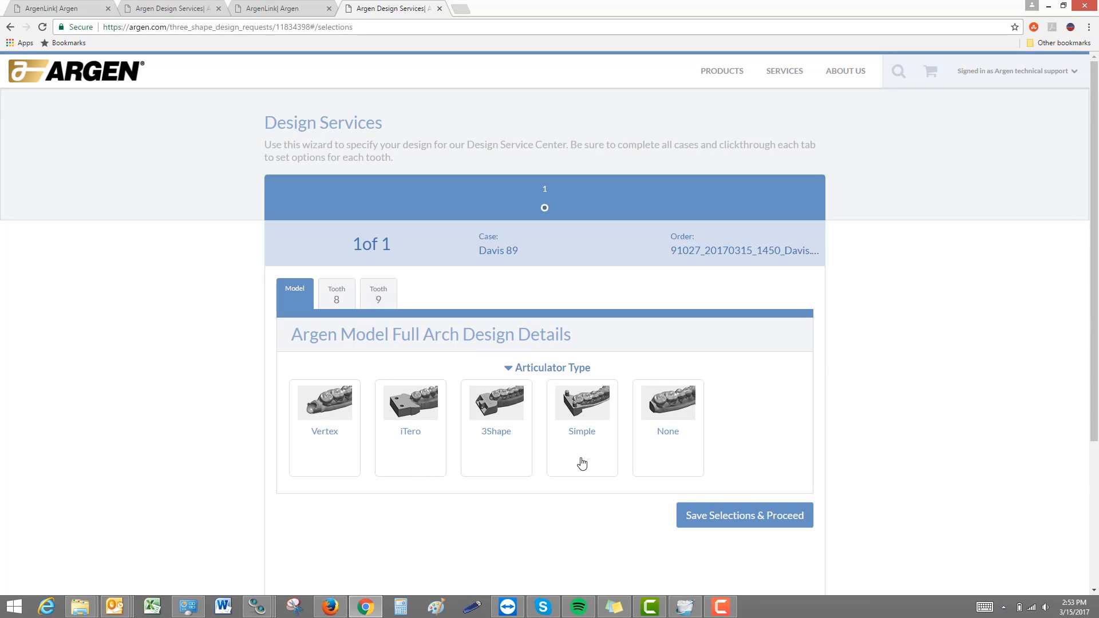
pyautogui.moveTo(584, 461)
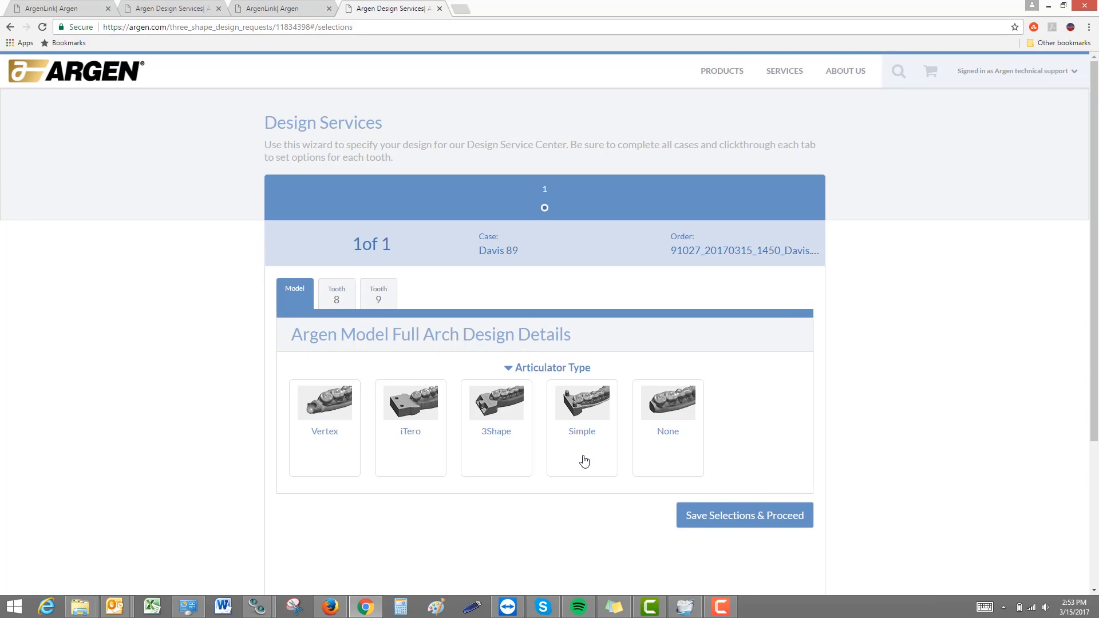
pyautogui.moveTo(653, 467)
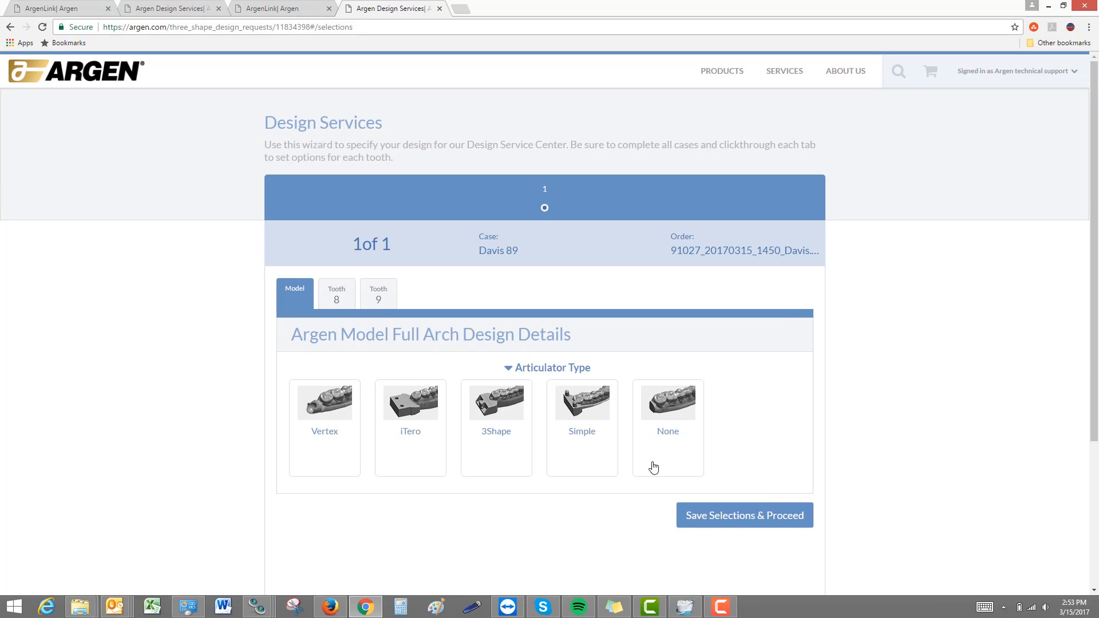
pyautogui.moveTo(331, 464)
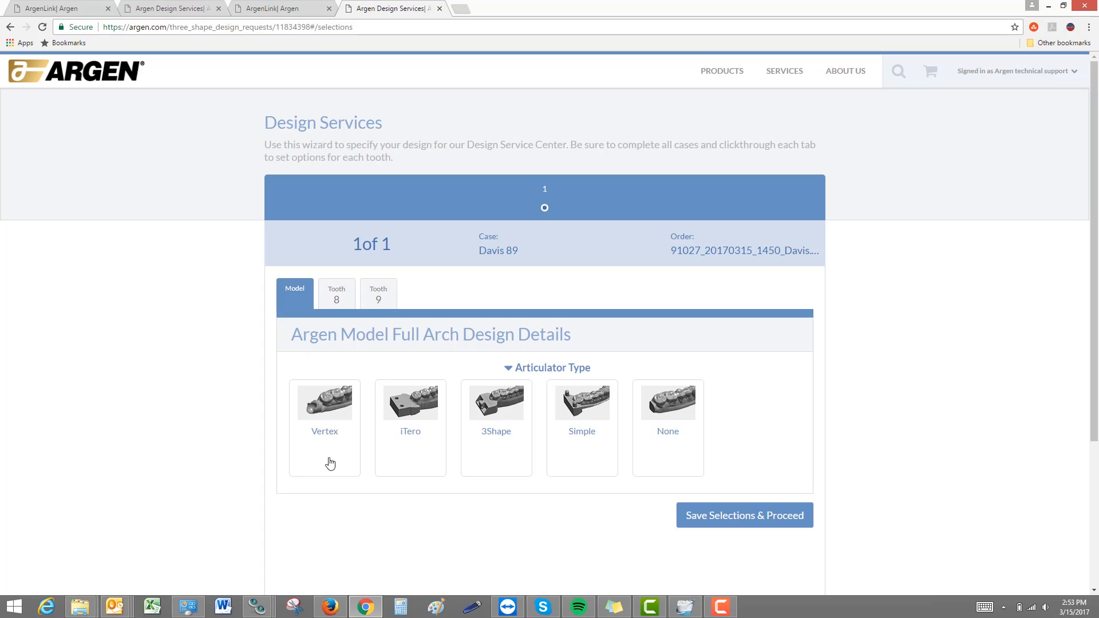
pyautogui.click(324, 428)
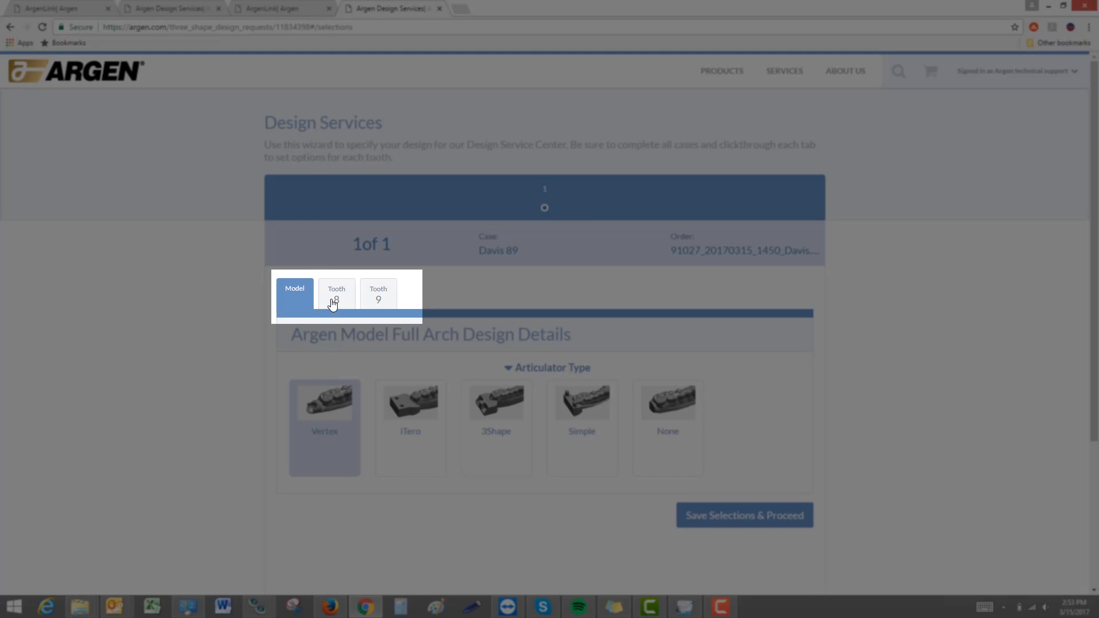
# Review teeth 8 and 9 crown details, clearing the 3/4 metal cutback
pyautogui.click(378, 293)
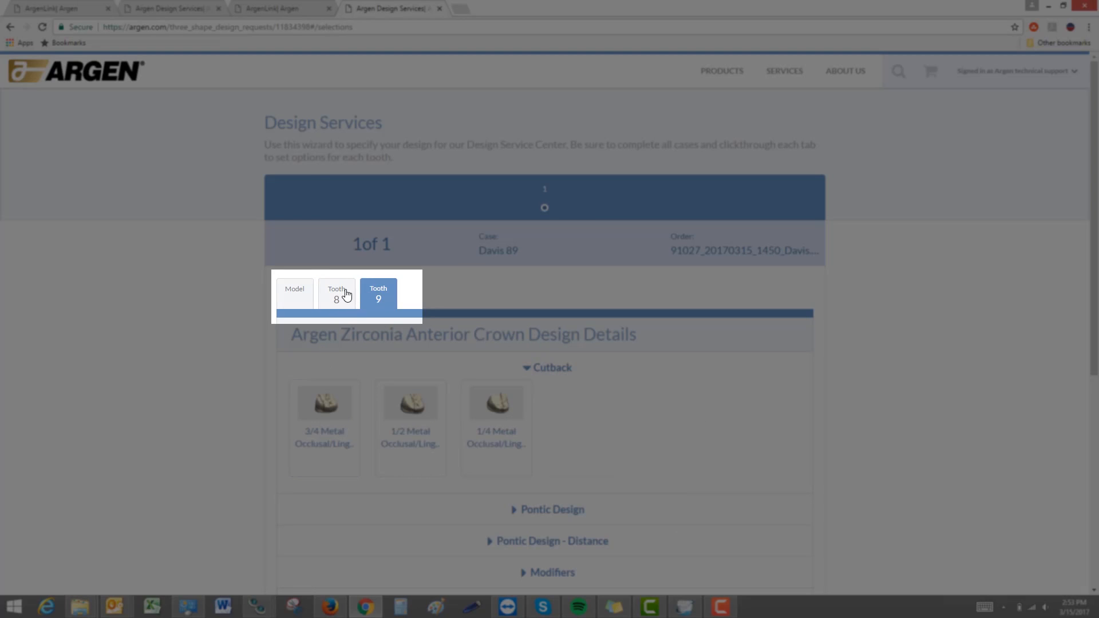
pyautogui.click(337, 293)
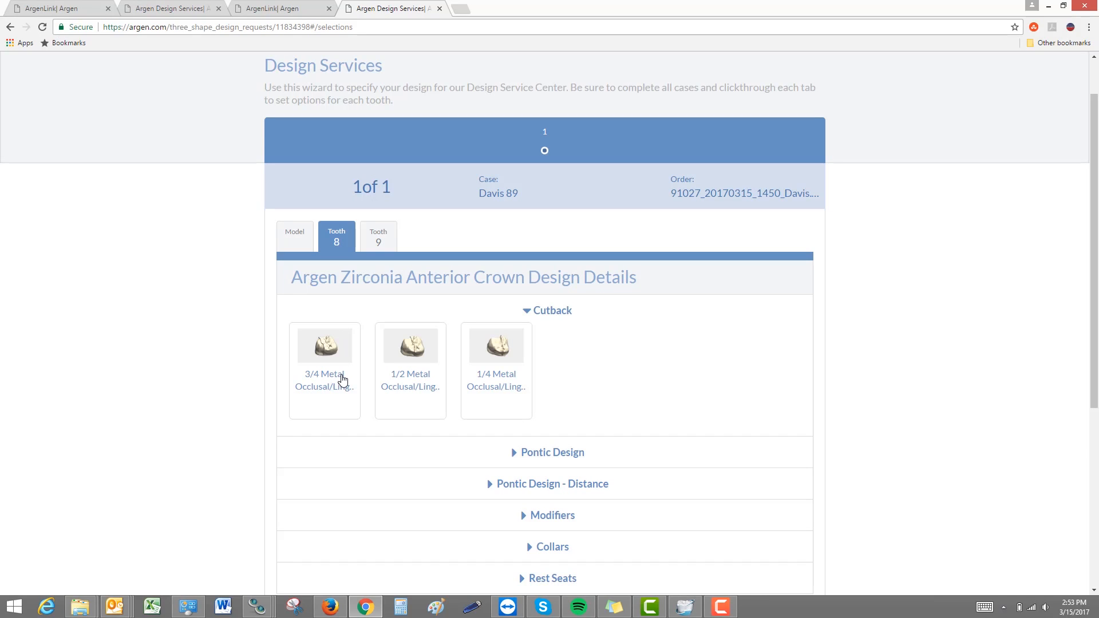
pyautogui.click(324, 346)
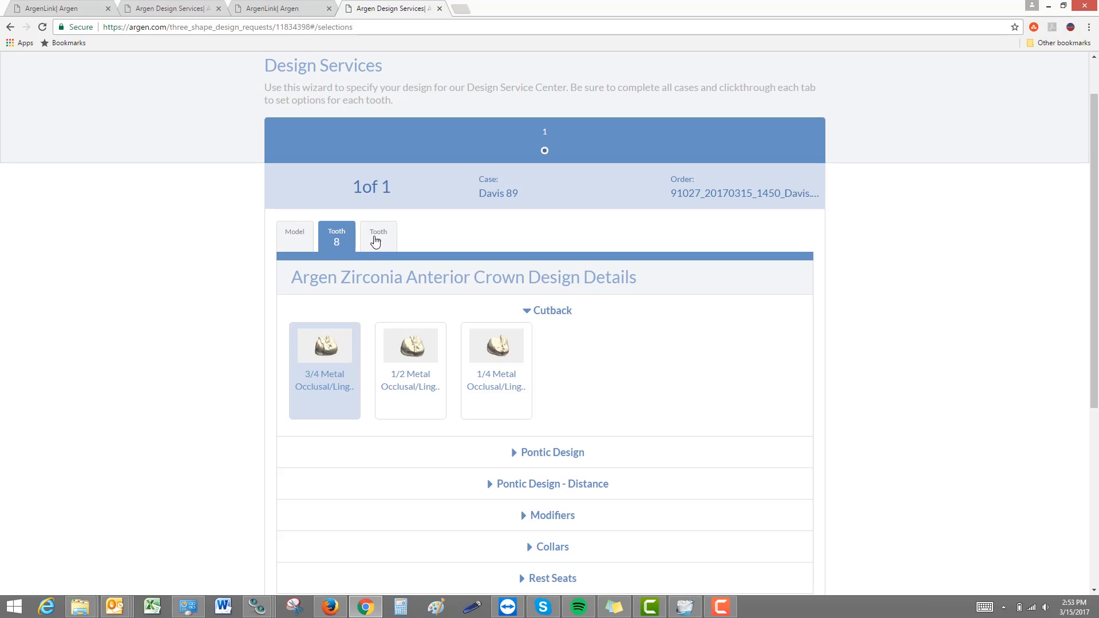
pyautogui.click(377, 236)
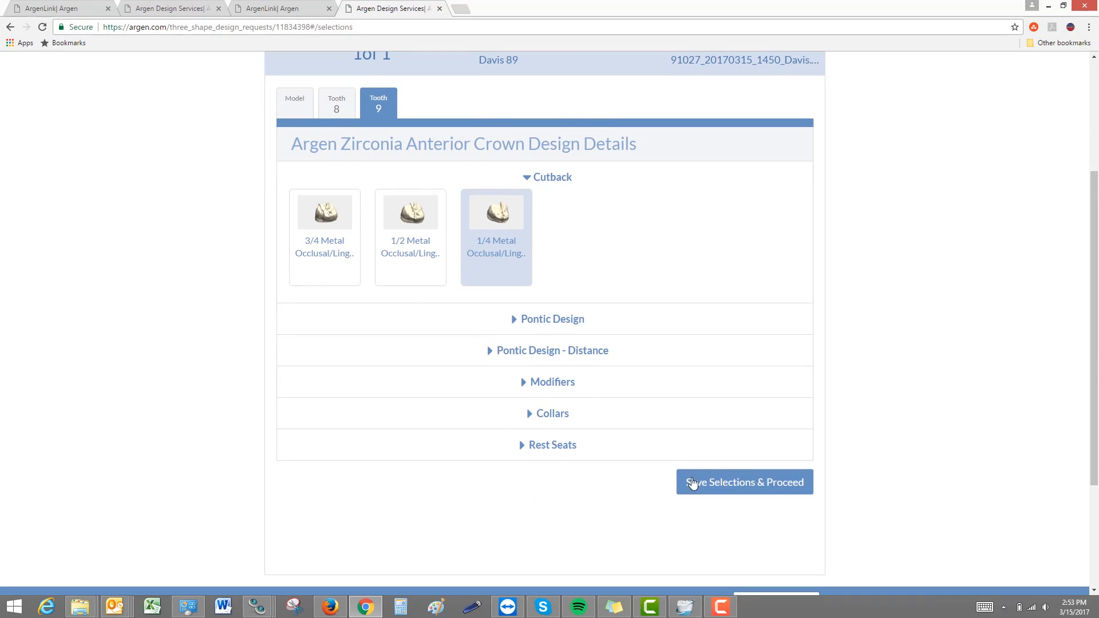
pyautogui.click(744, 482)
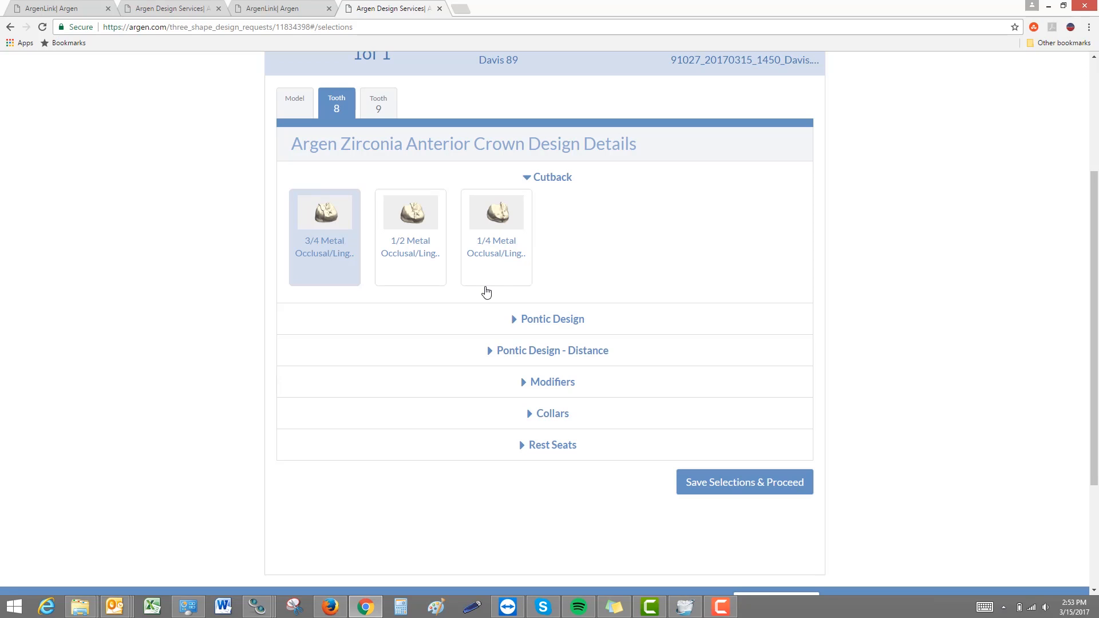
pyautogui.click(324, 237)
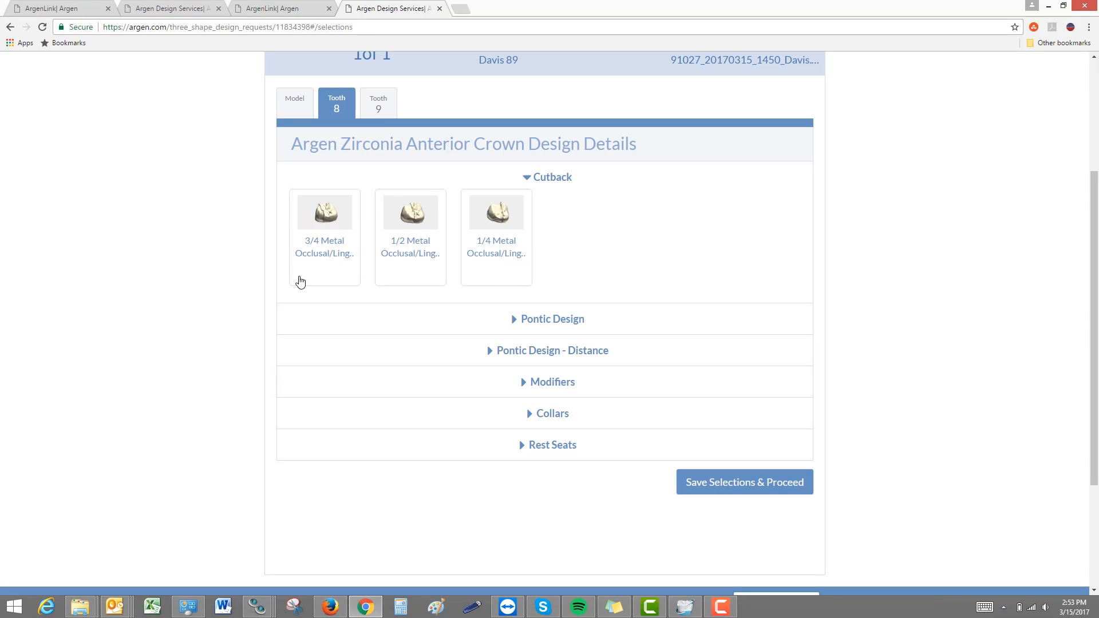
pyautogui.moveTo(377, 103)
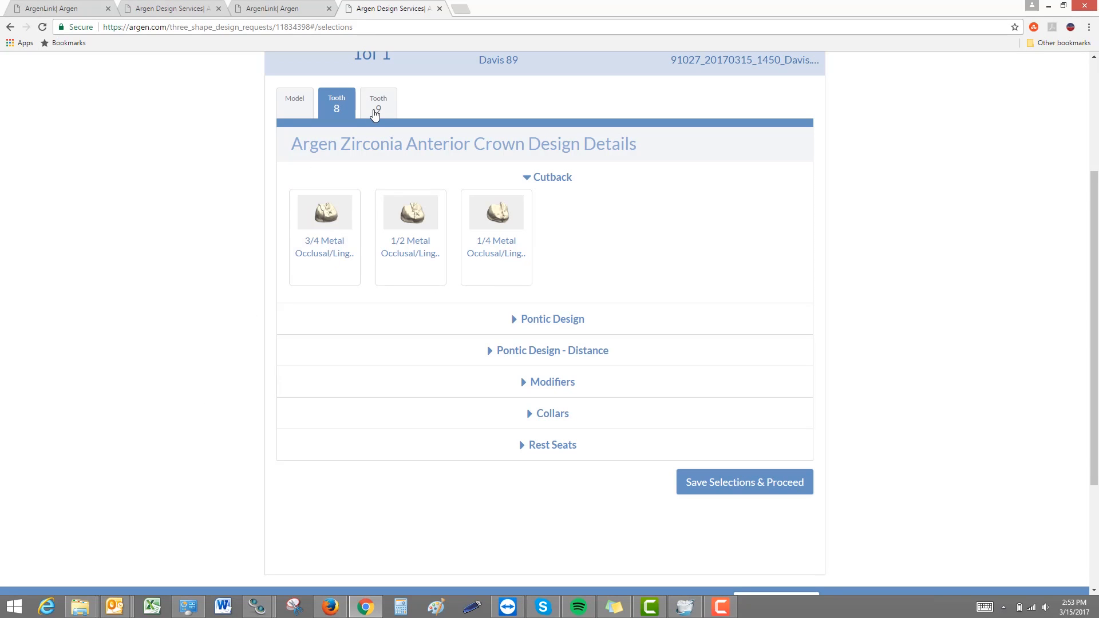
pyautogui.click(378, 103)
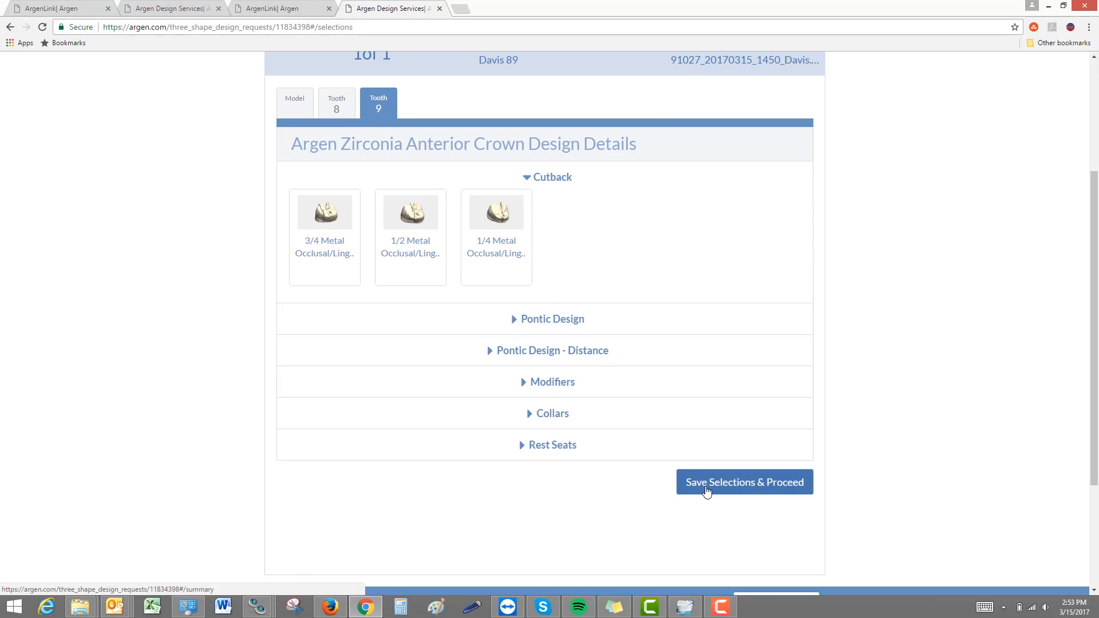
# Save the design selections and submit the Davis 89 case
pyautogui.click(743, 482)
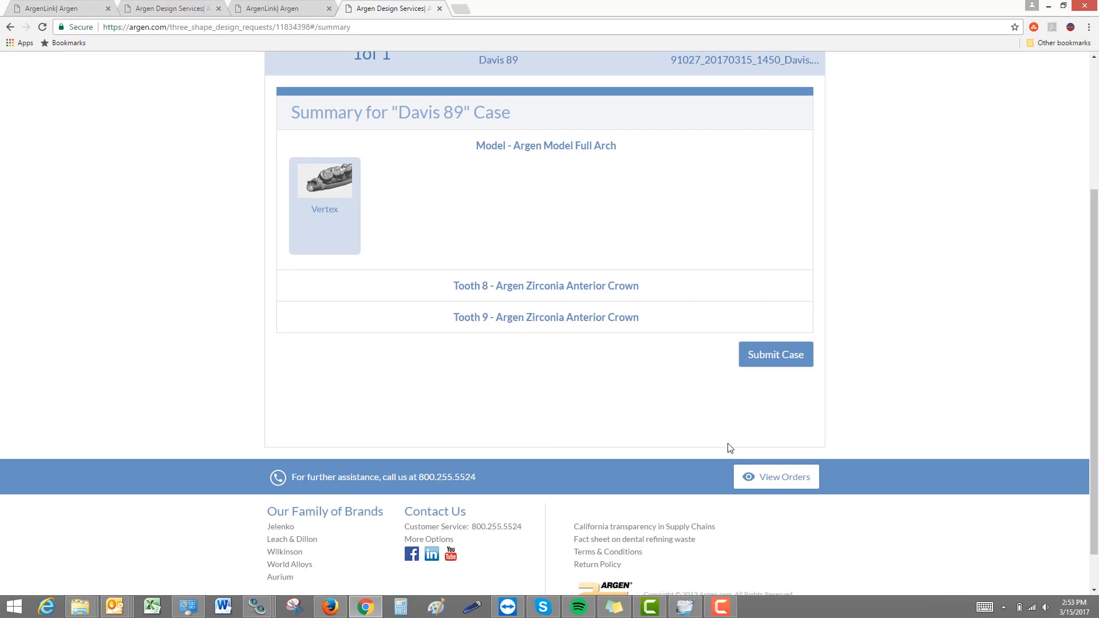
pyautogui.moveTo(776, 357)
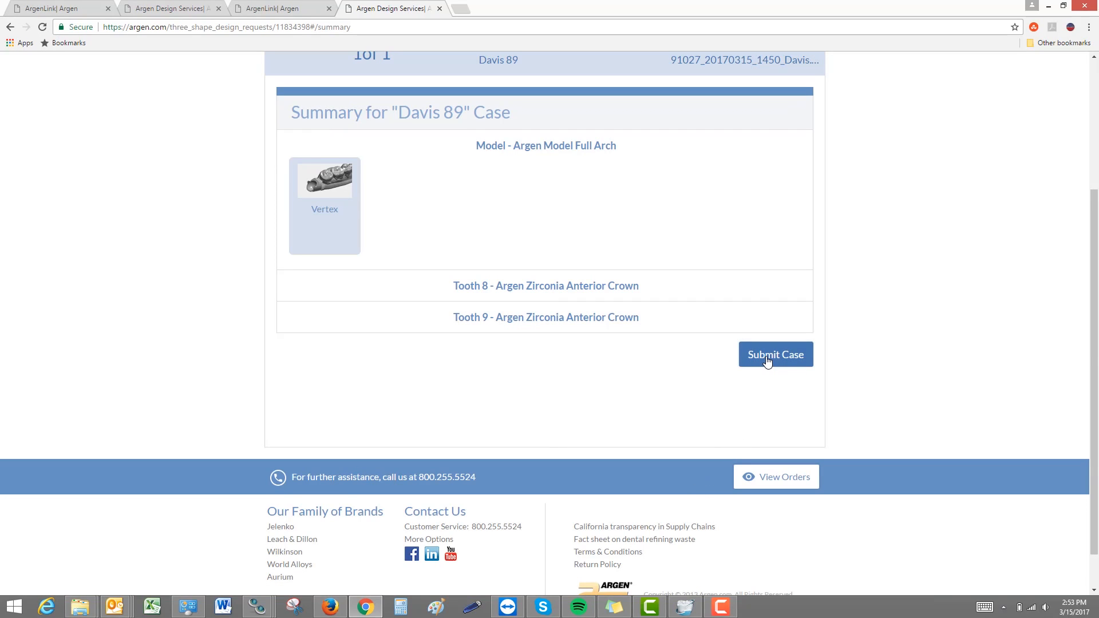
pyautogui.click(774, 354)
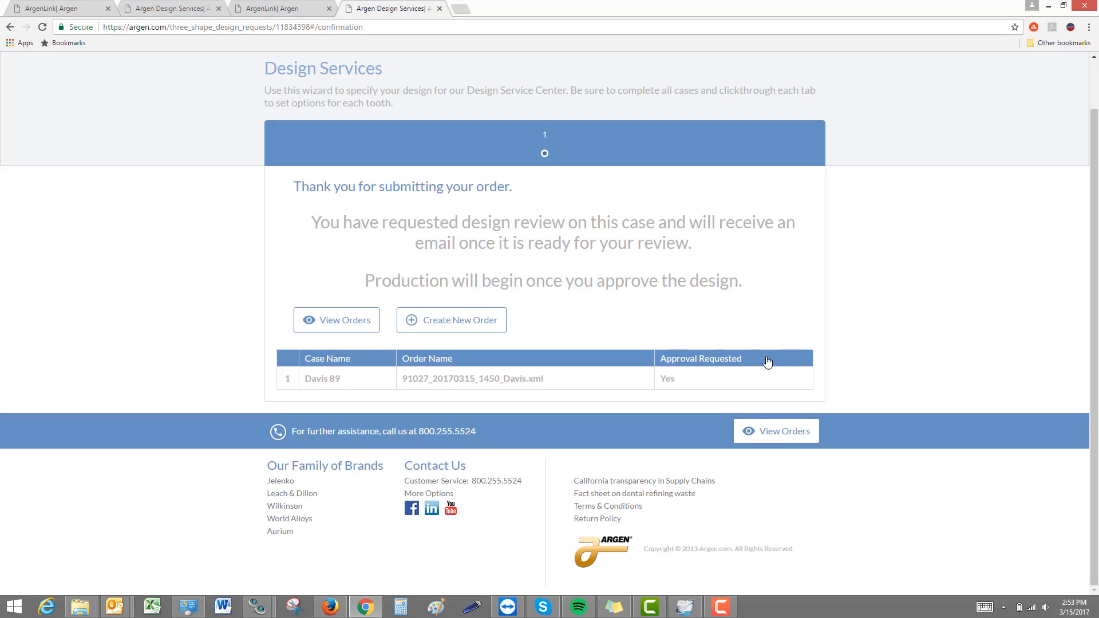